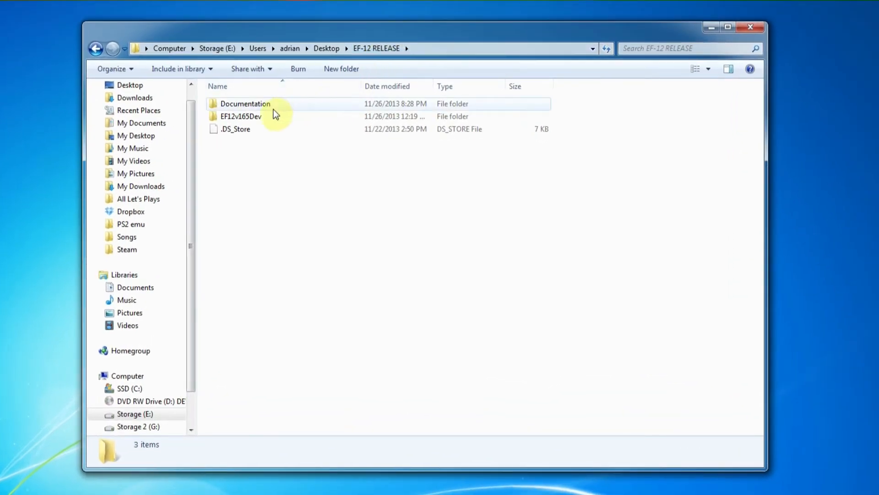
# - Navigate into EF12v165Dev > data > Stg > BG_TrainingRoom
pyautogui.doubleClick(240, 115)
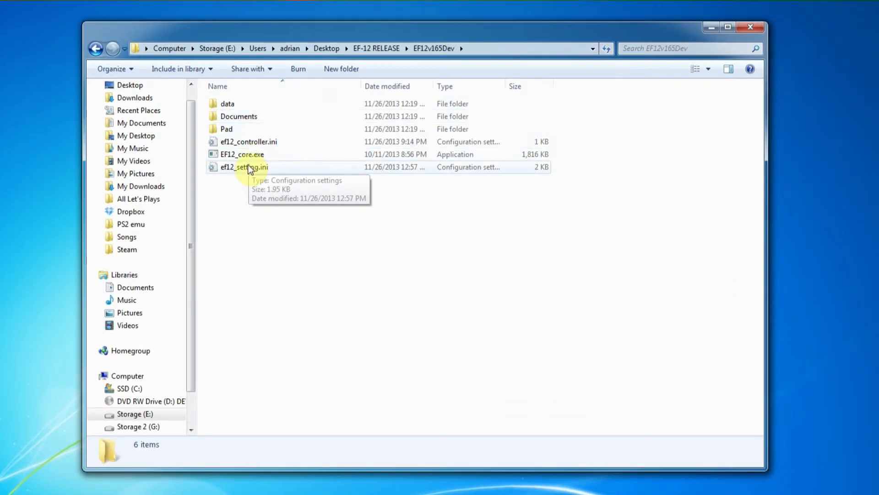
pyautogui.moveTo(227, 104)
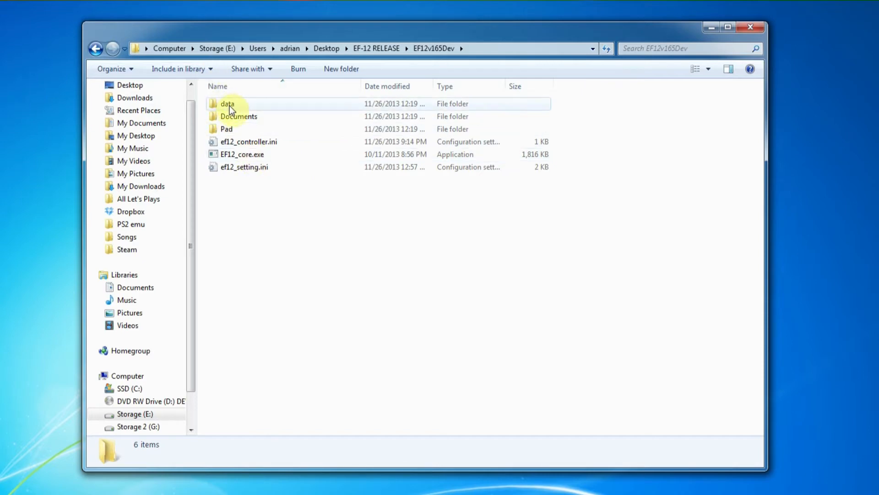
pyautogui.doubleClick(227, 104)
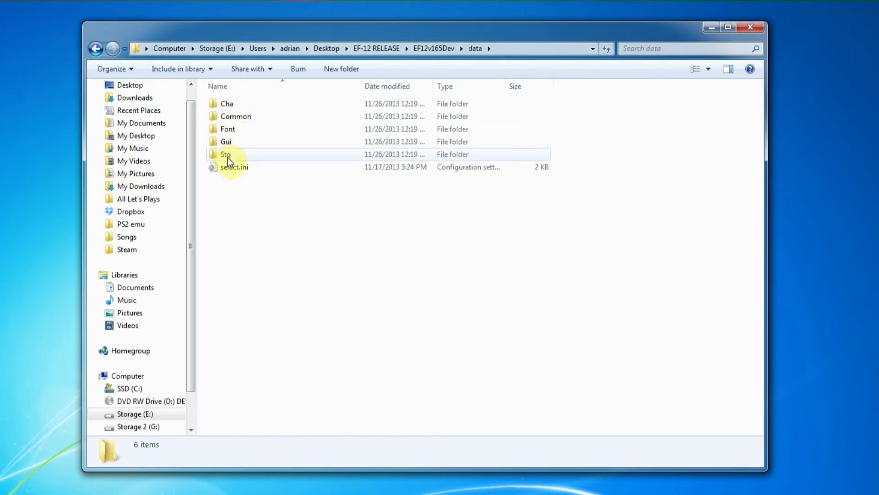
pyautogui.doubleClick(225, 154)
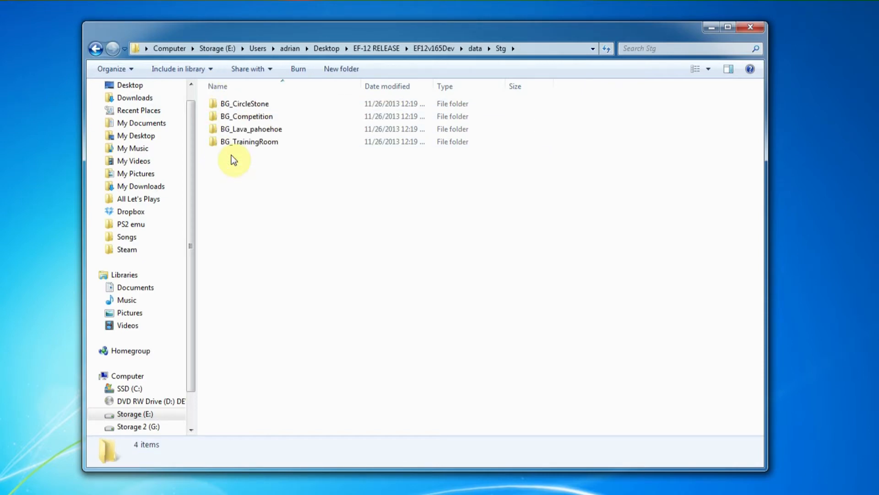
pyautogui.click(249, 142)
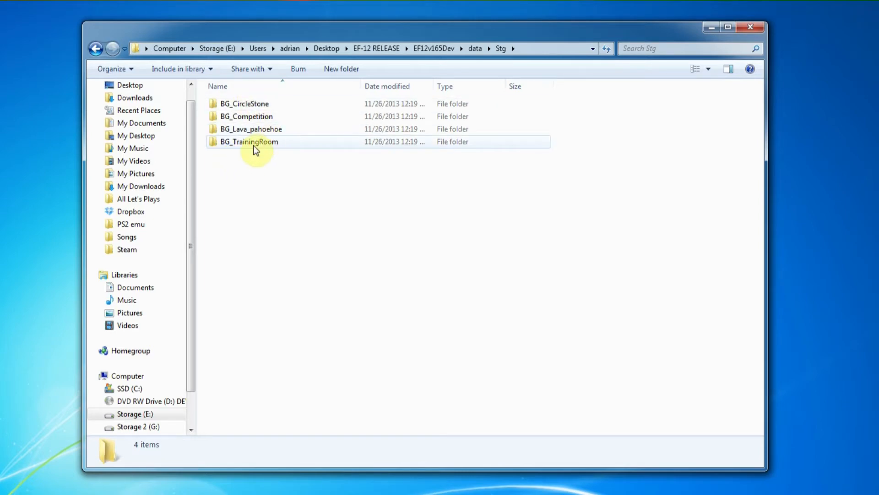
pyautogui.doubleClick(249, 142)
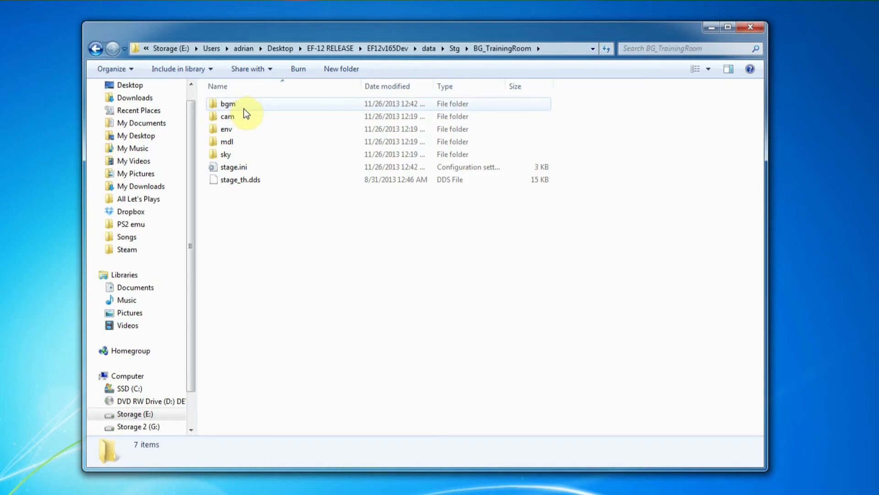
# - Open the bgm folder and reveal the full BAT3 Kayin's Theme.WAV file name
pyautogui.doubleClick(228, 104)
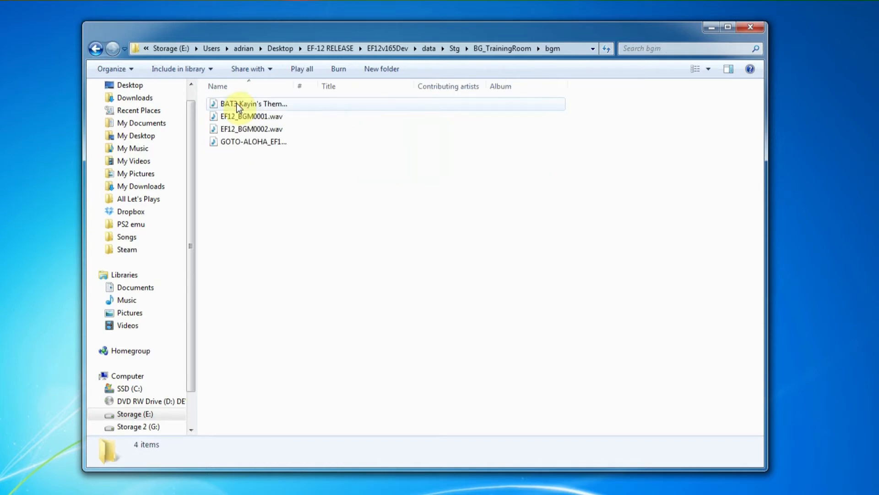
pyautogui.click(256, 104)
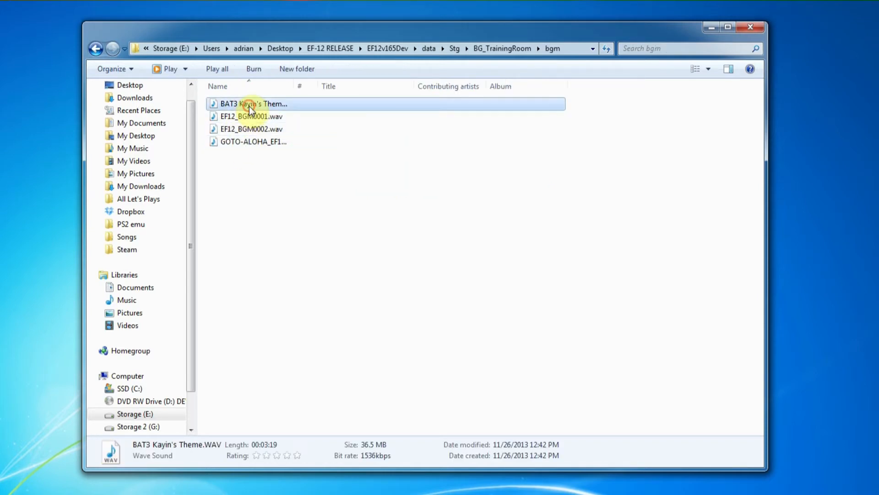
pyautogui.click(254, 103)
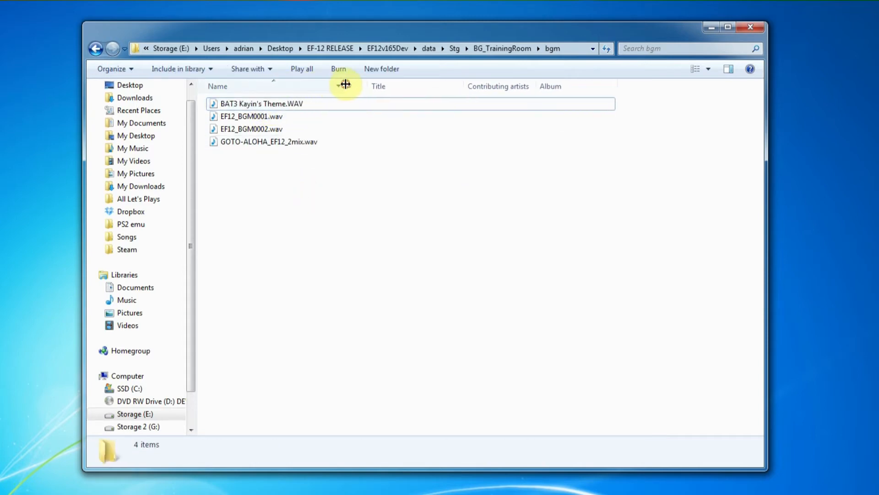
pyautogui.moveTo(303, 110)
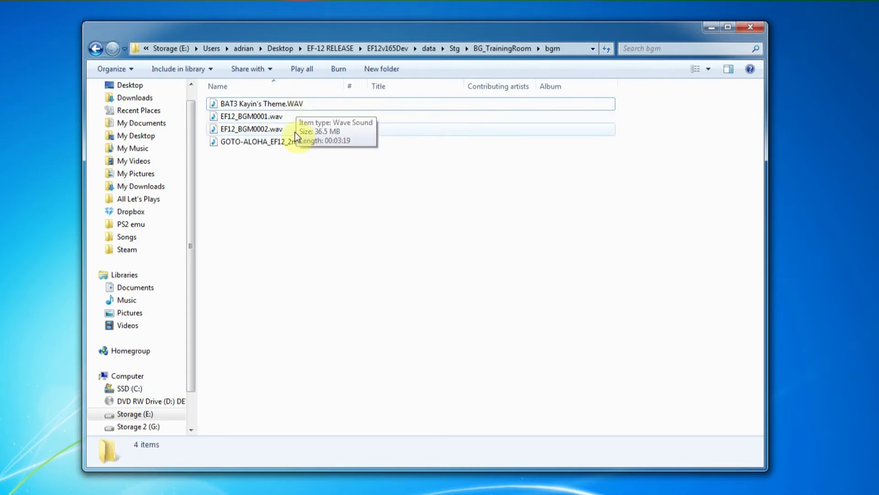
pyautogui.moveTo(298, 209)
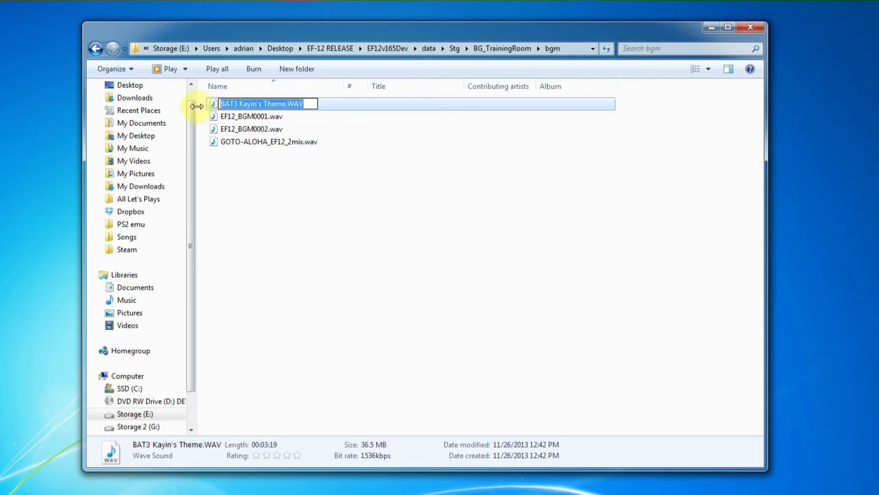
pyautogui.moveTo(286, 205)
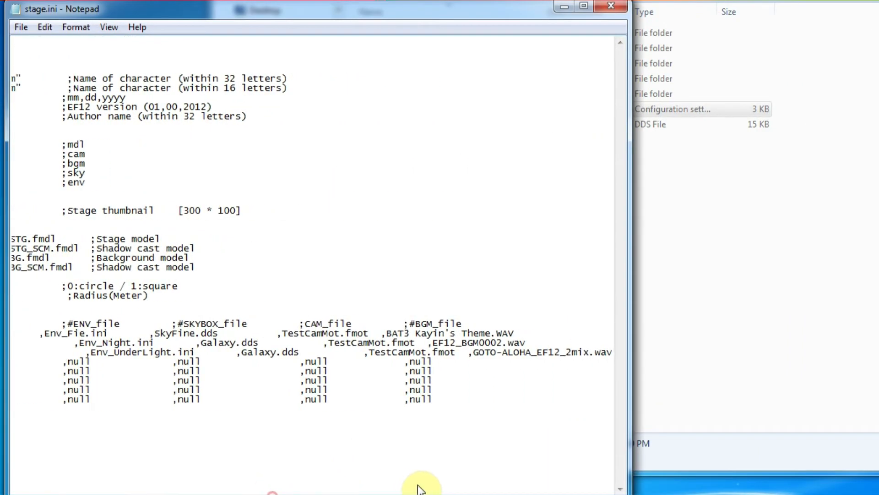
pyautogui.moveTo(393, 334)
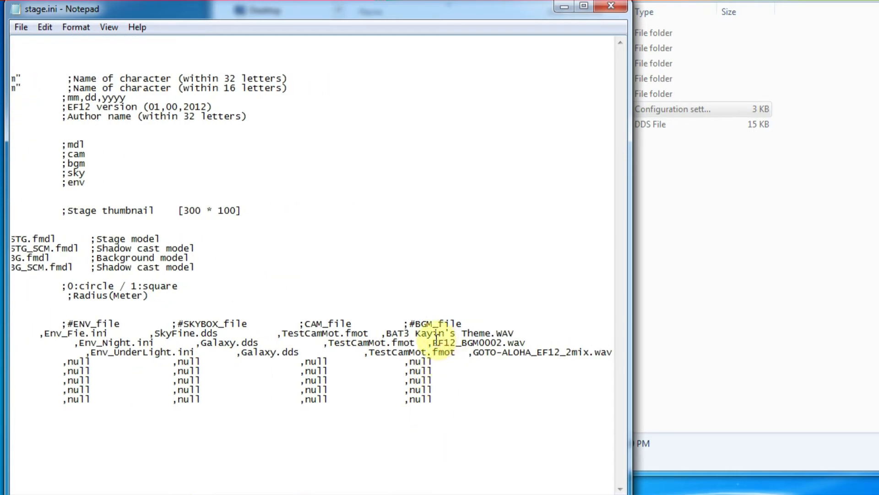
# - Select EF12_BGM0002.wav in stage.ini's BGM list to replace it
pyautogui.doubleClick(459, 343)
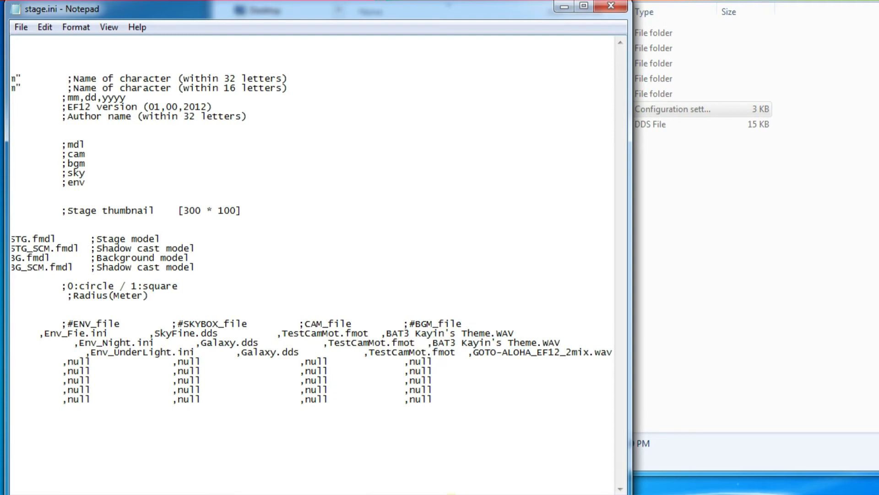
pyautogui.moveTo(479, 481)
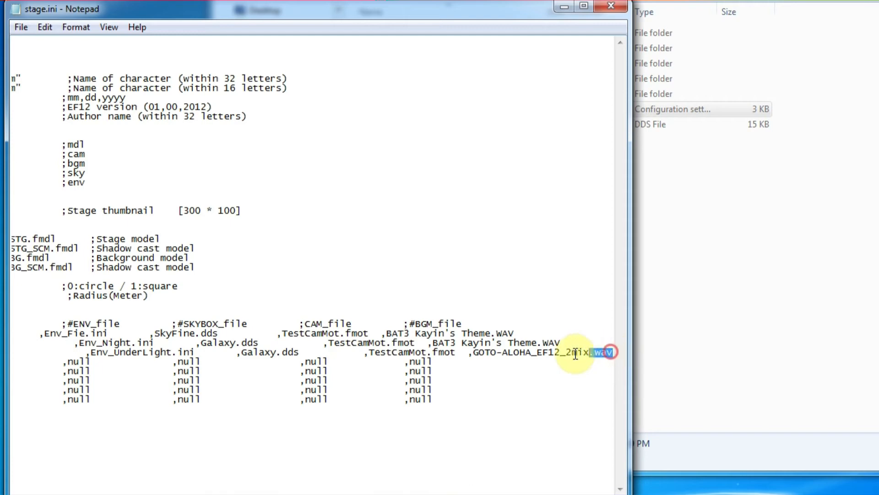
# - Replace GOTO-ALOHA_EF12_2mix.wav with BAT3 Kayin's Theme.WAV, then close stage.ini without saving
pyautogui.moveTo(603, 352); pyautogui.dragTo(474, 351)
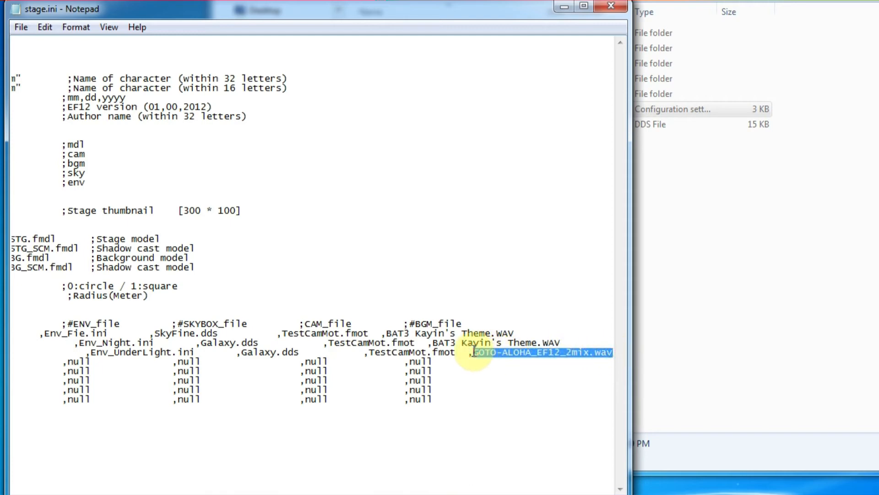
pyautogui.write(",BAT3 Kayin's Theme.WAV")
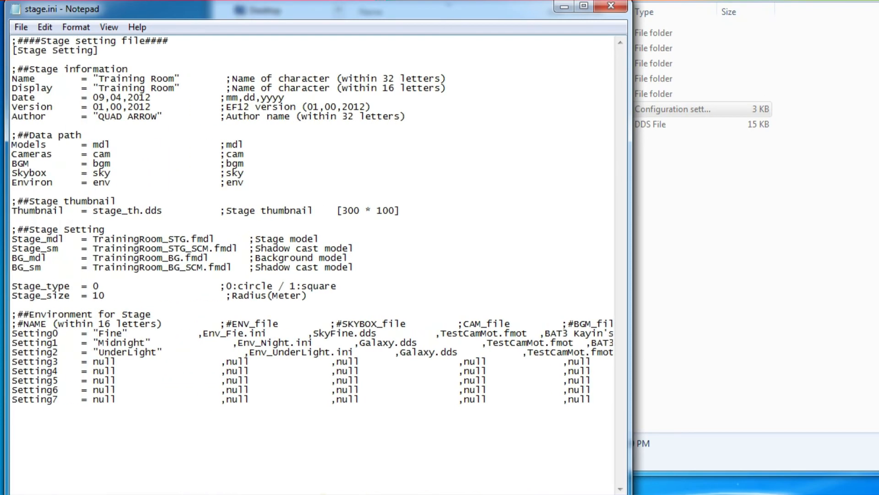
pyautogui.click(20, 27)
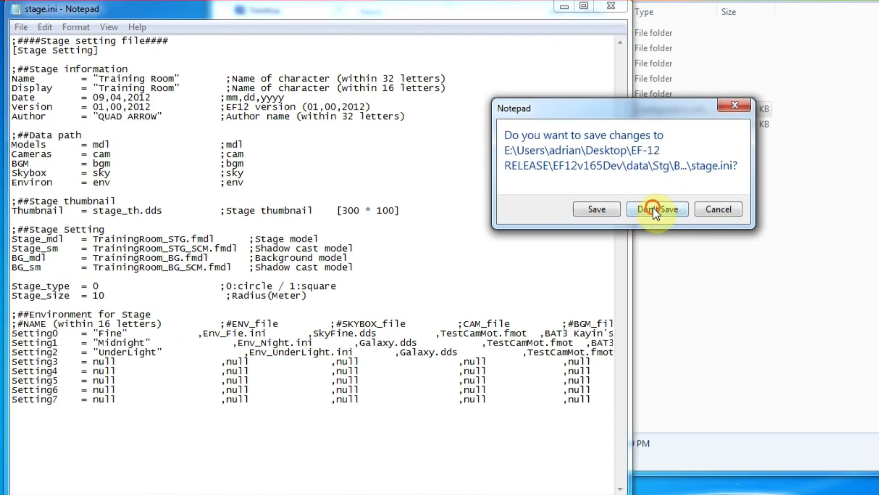
pyautogui.click(656, 208)
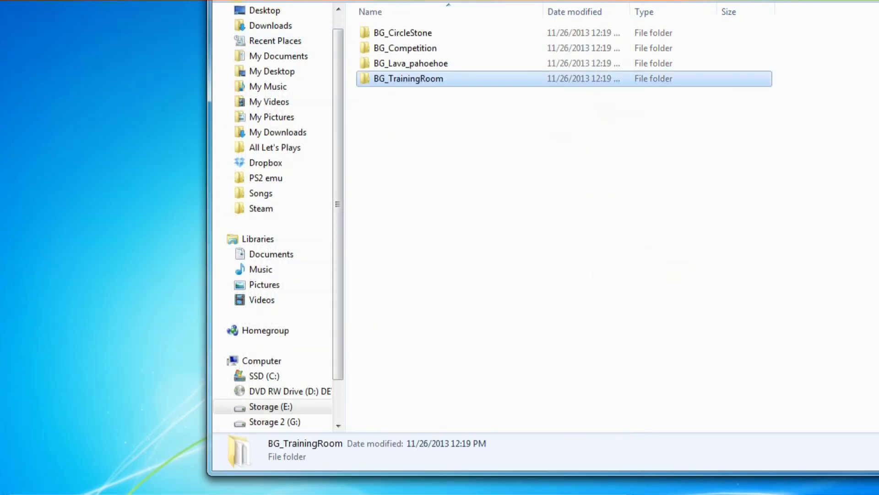
# - Return to the EF12v165Dev folder containing EF12_core.exe
pyautogui.doubleClick(407, 78)
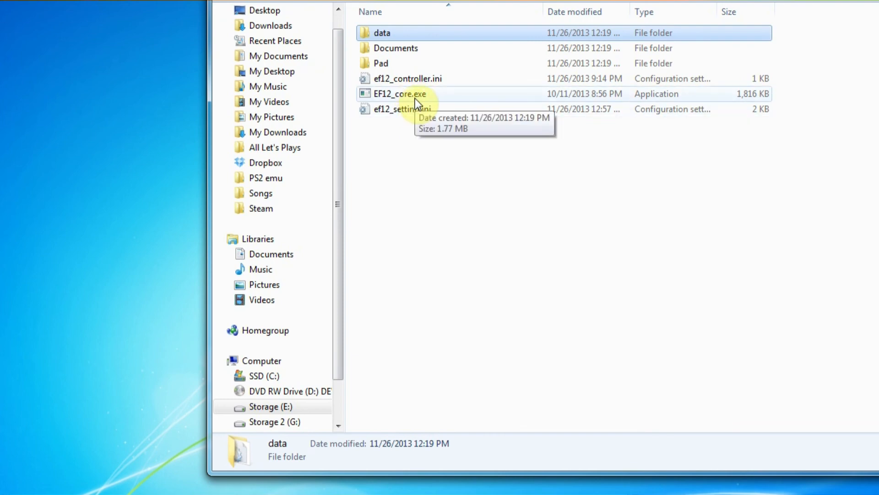
pyautogui.moveTo(612, 252)
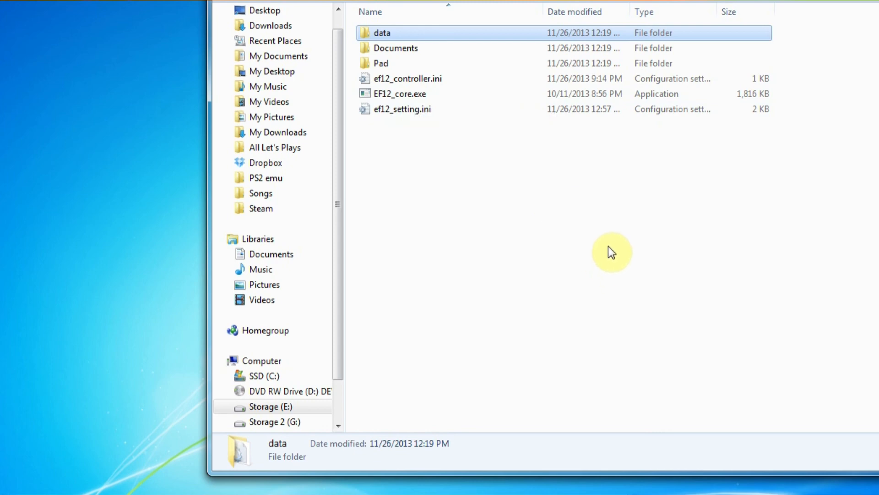